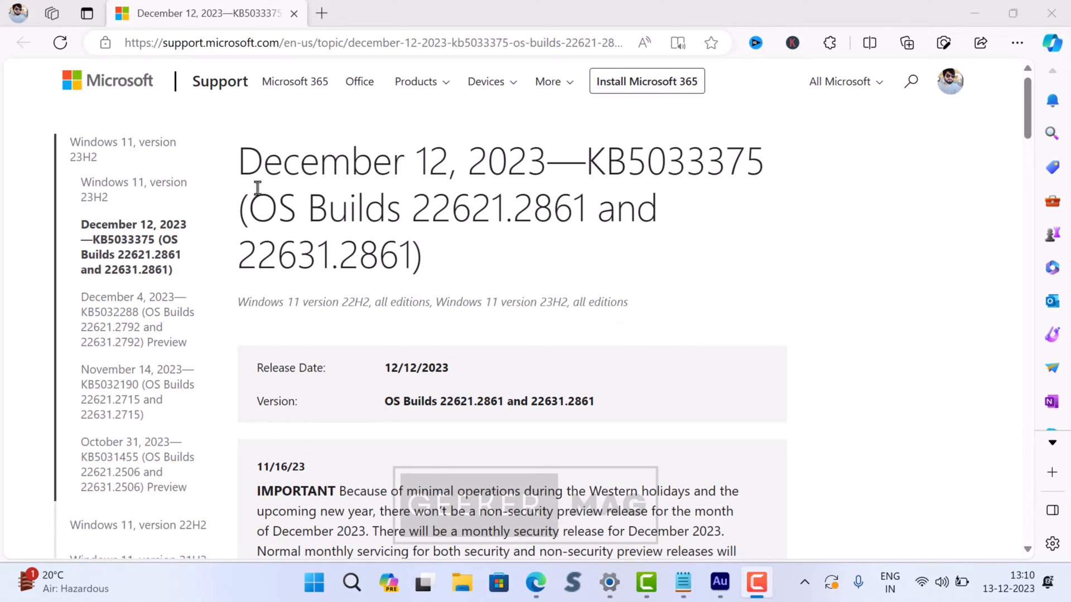
Open Windows Update to see KB5033375 downloading at 3%.
scroll(down, 3)
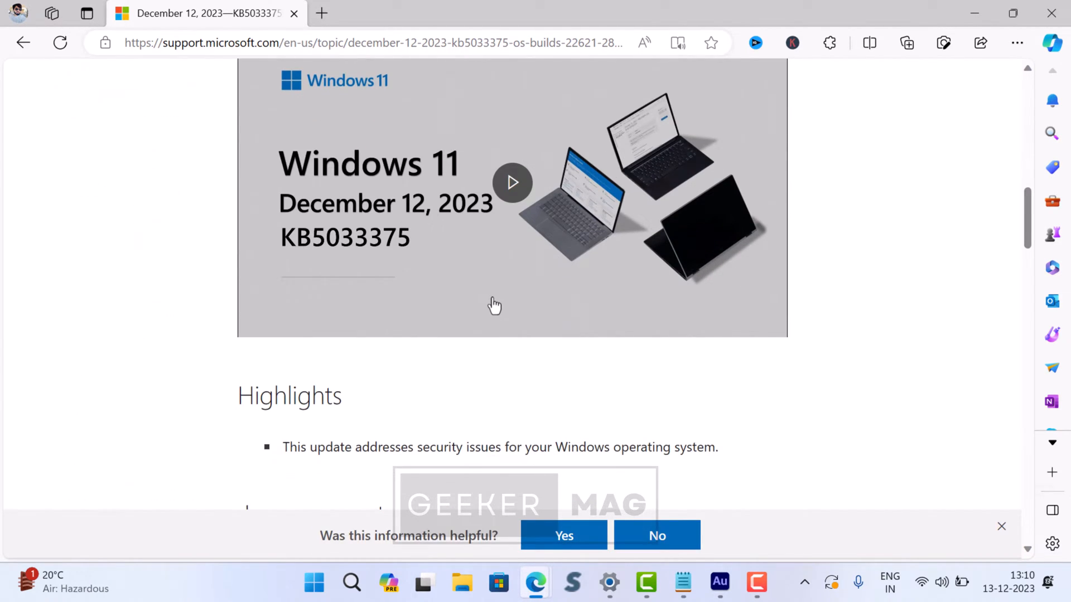
scroll(down, 3)
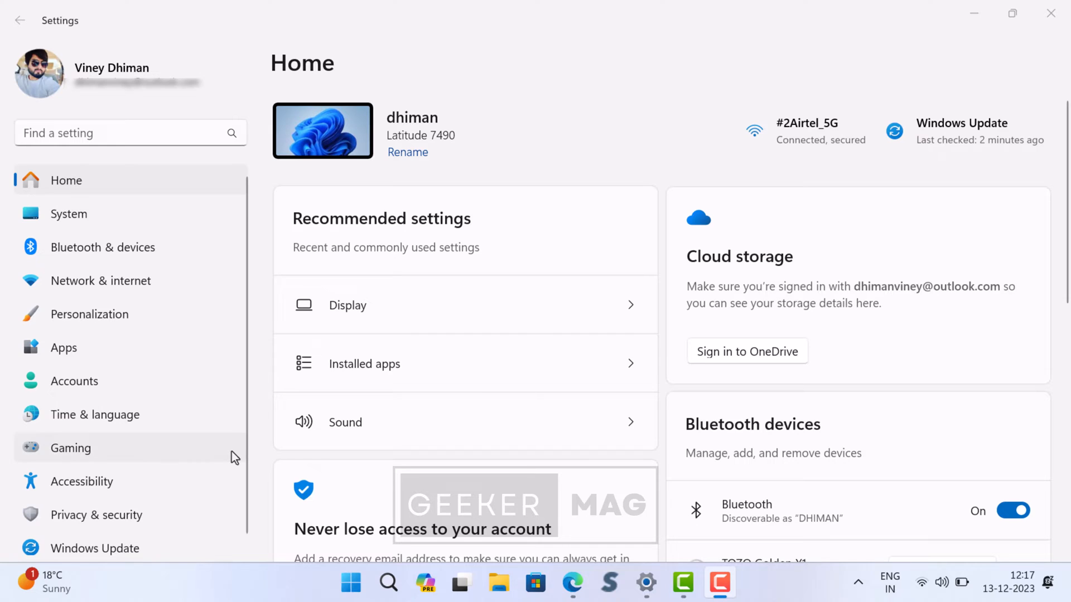
click(95, 549)
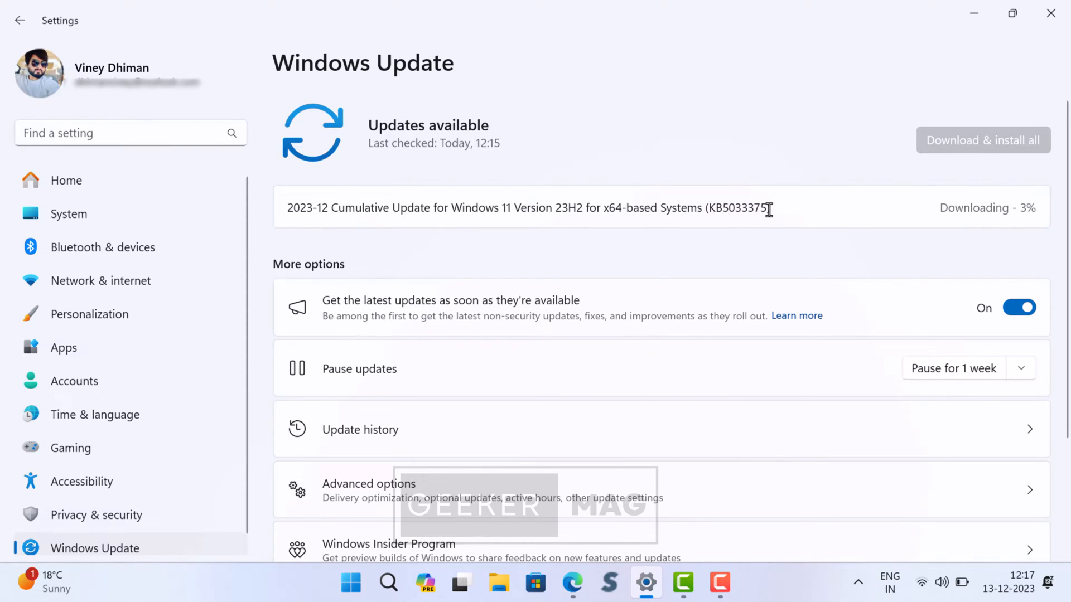
mouse_move(786, 193)
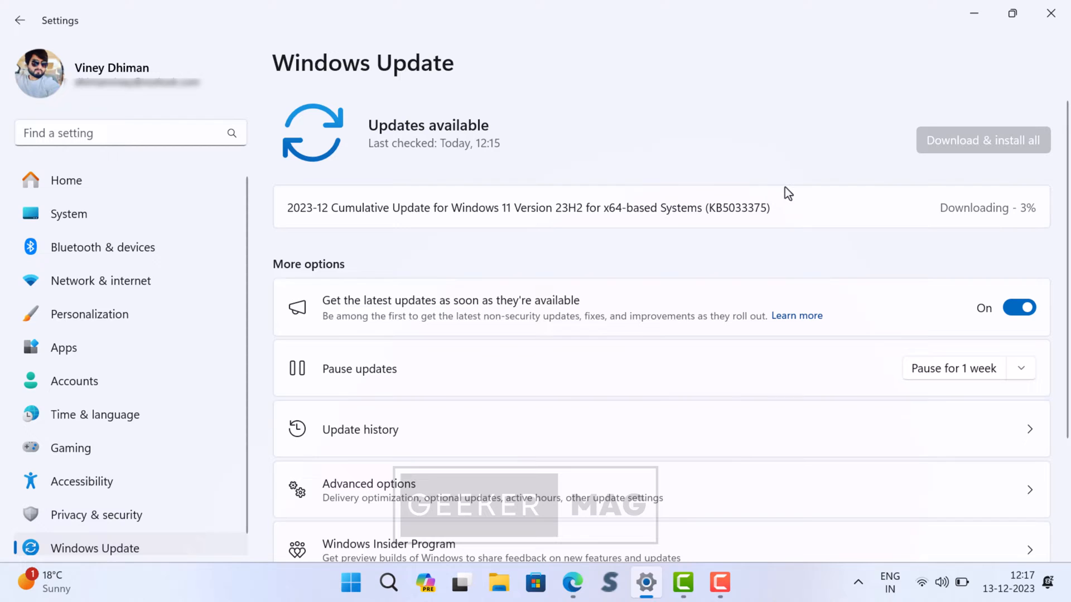
mouse_move(814, 167)
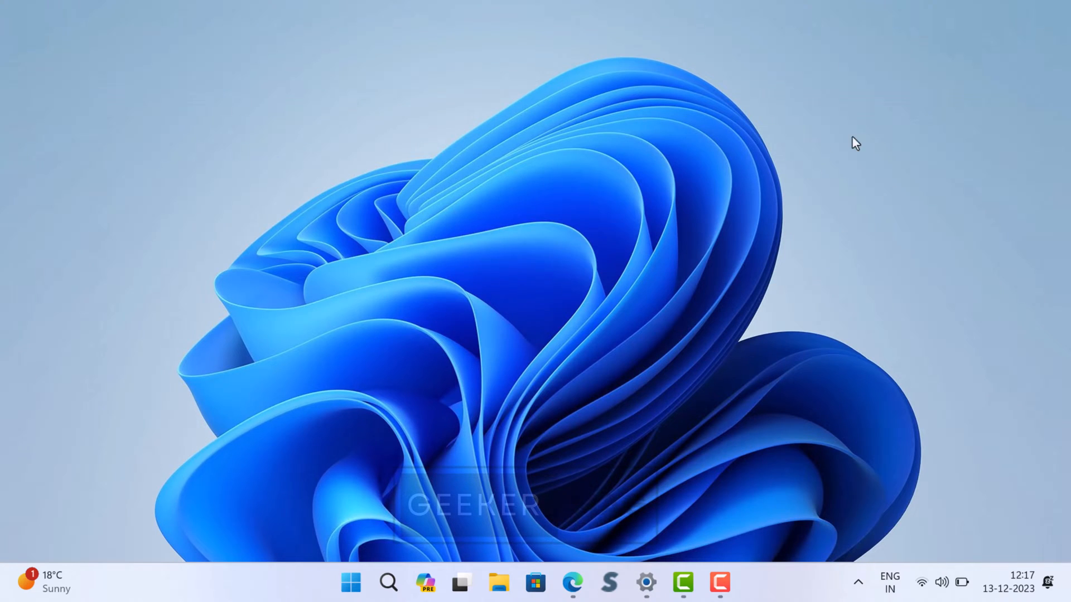
mouse_move(800, 195)
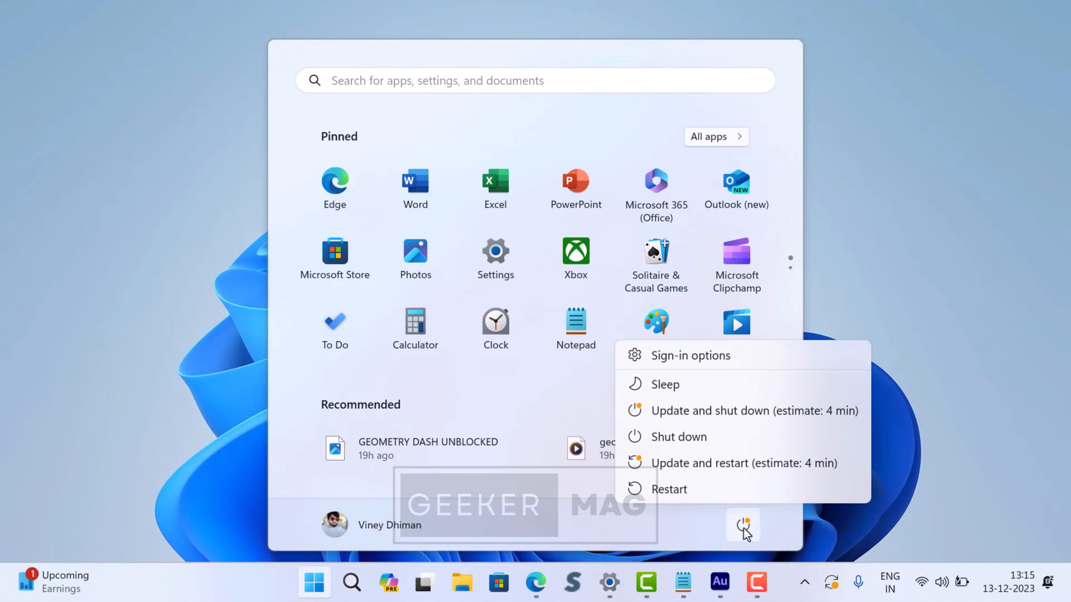
mouse_move(679, 436)
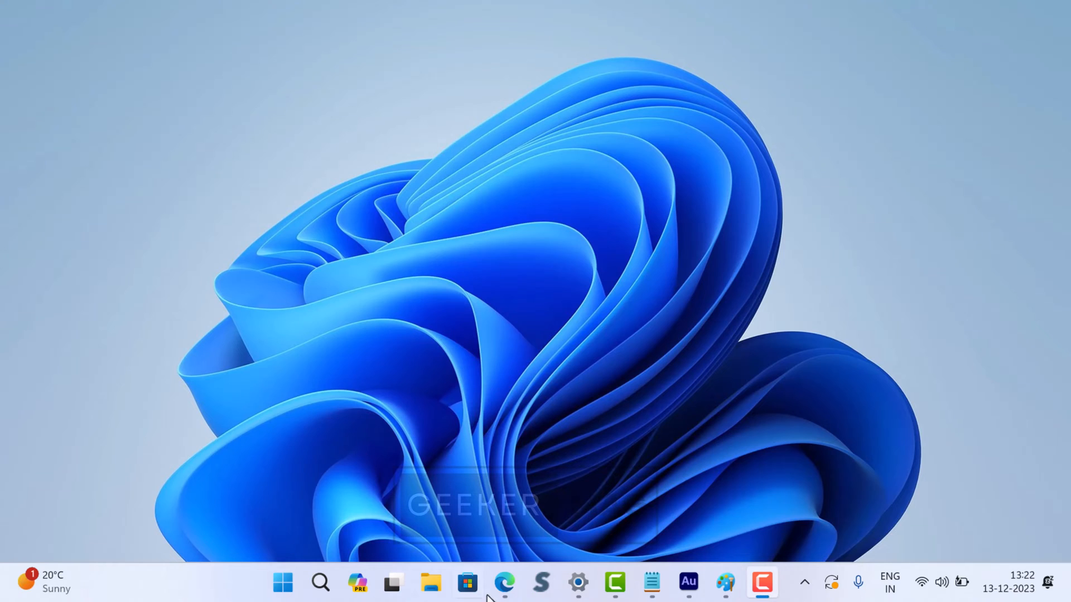
Bring up Edge with the catalog's four Windows 11 KB5033375 search results.
click(504, 583)
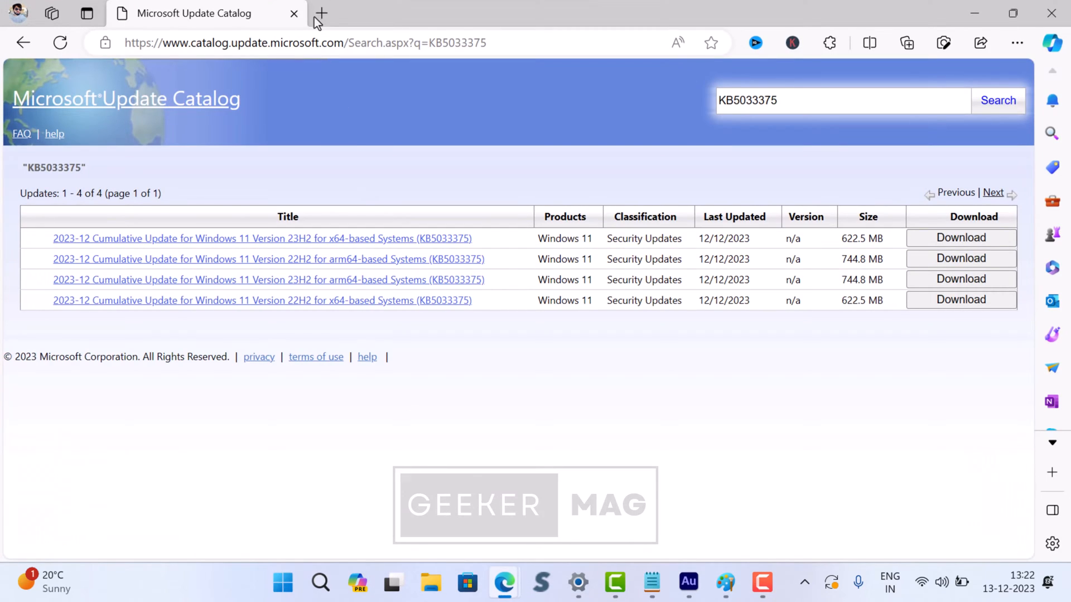
click(306, 42)
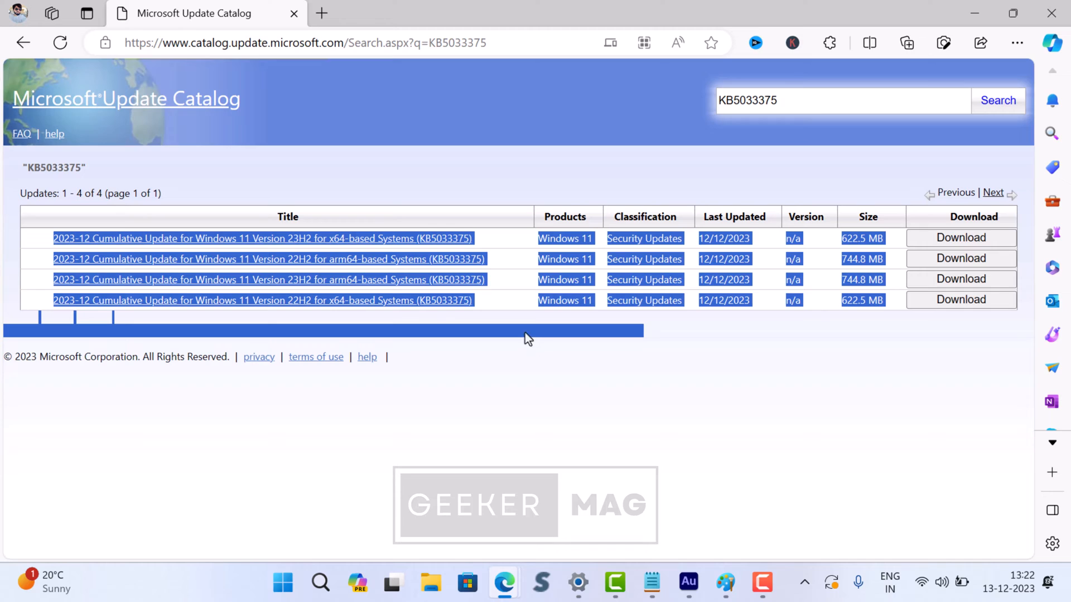
click(551, 424)
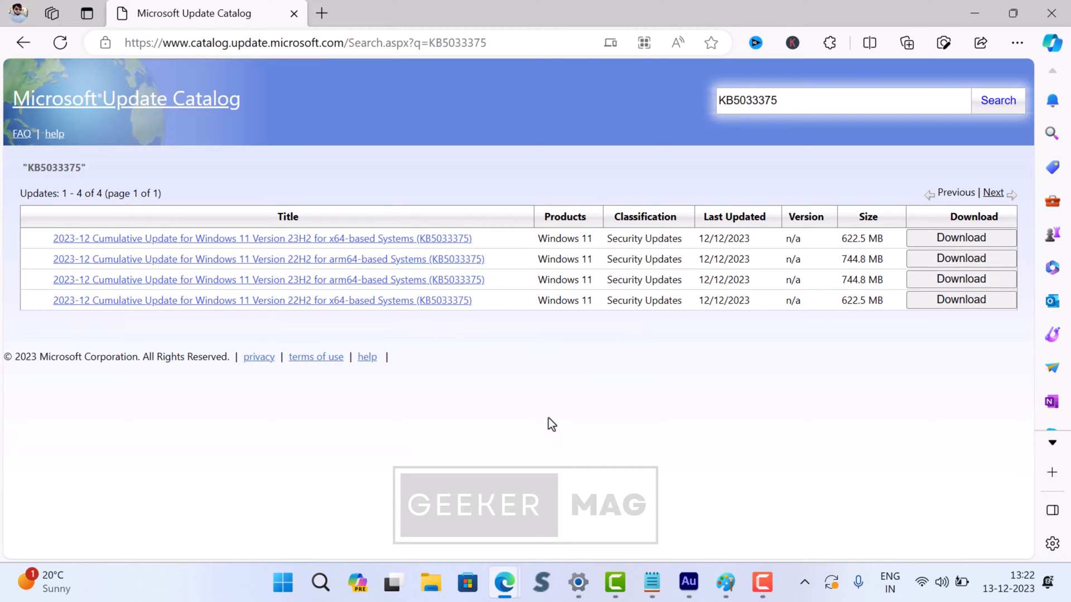
mouse_move(531, 469)
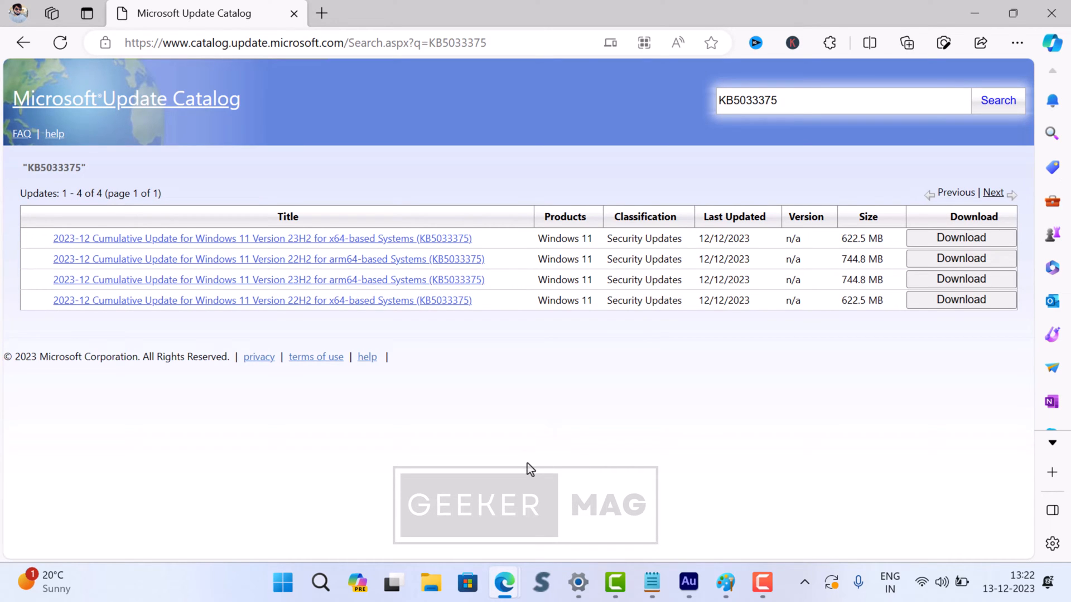
mouse_move(247, 514)
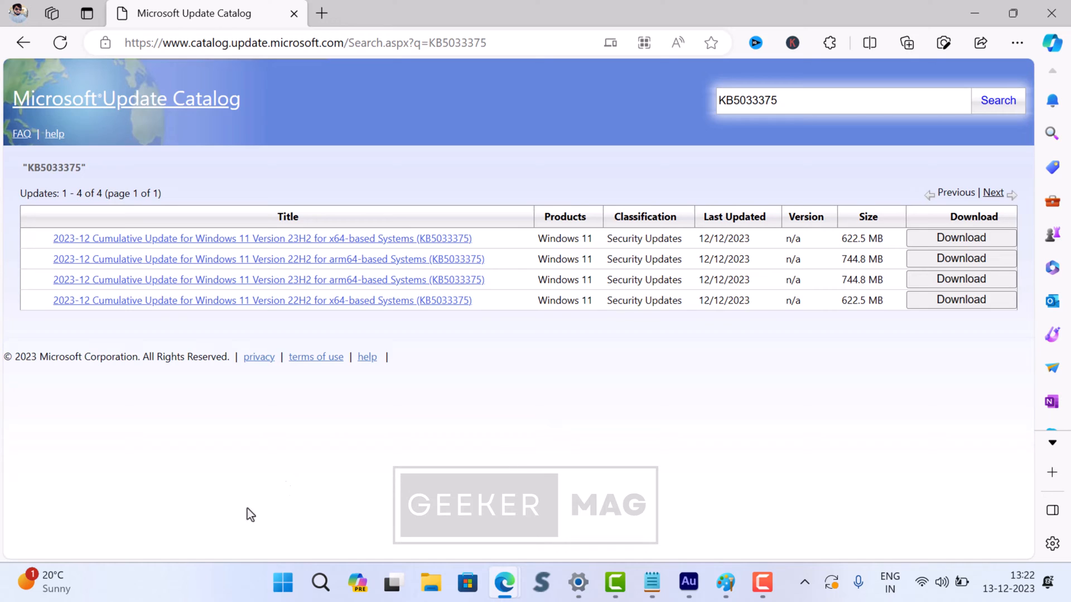
mouse_move(146, 466)
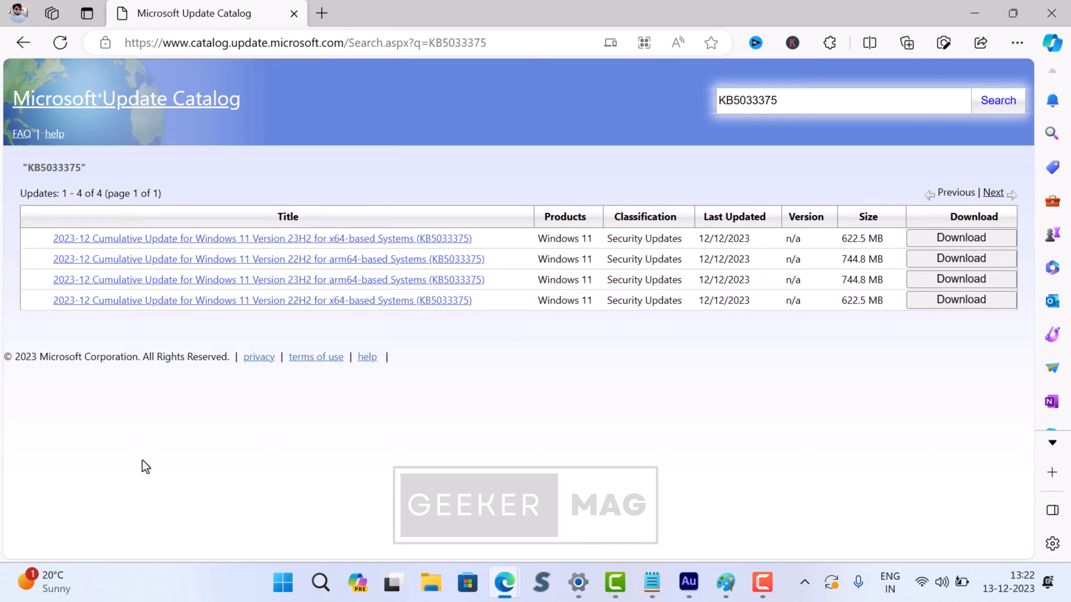
mouse_move(88, 238)
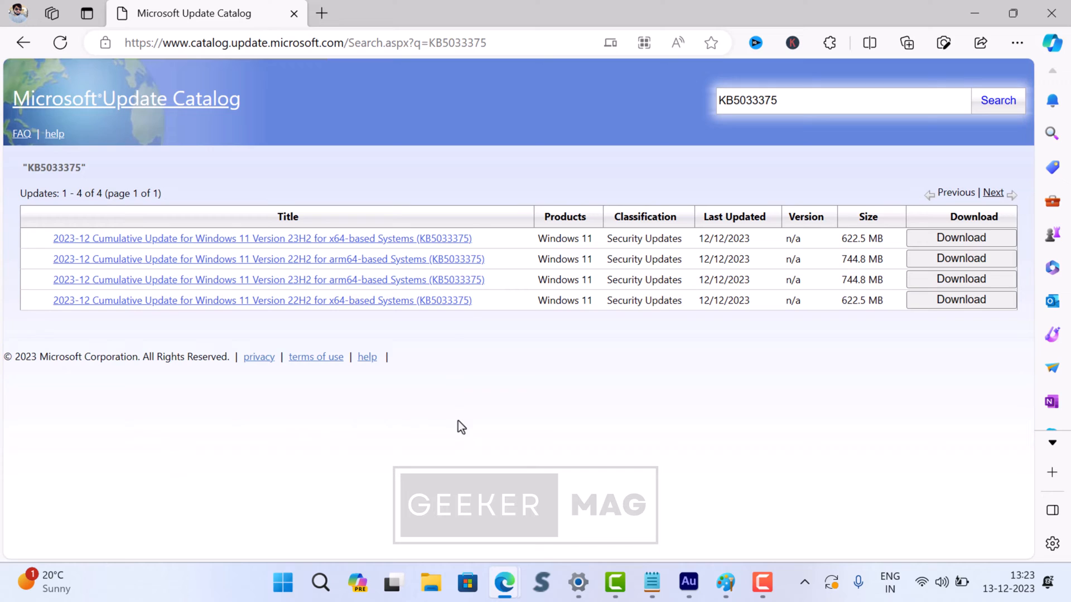
mouse_move(46, 267)
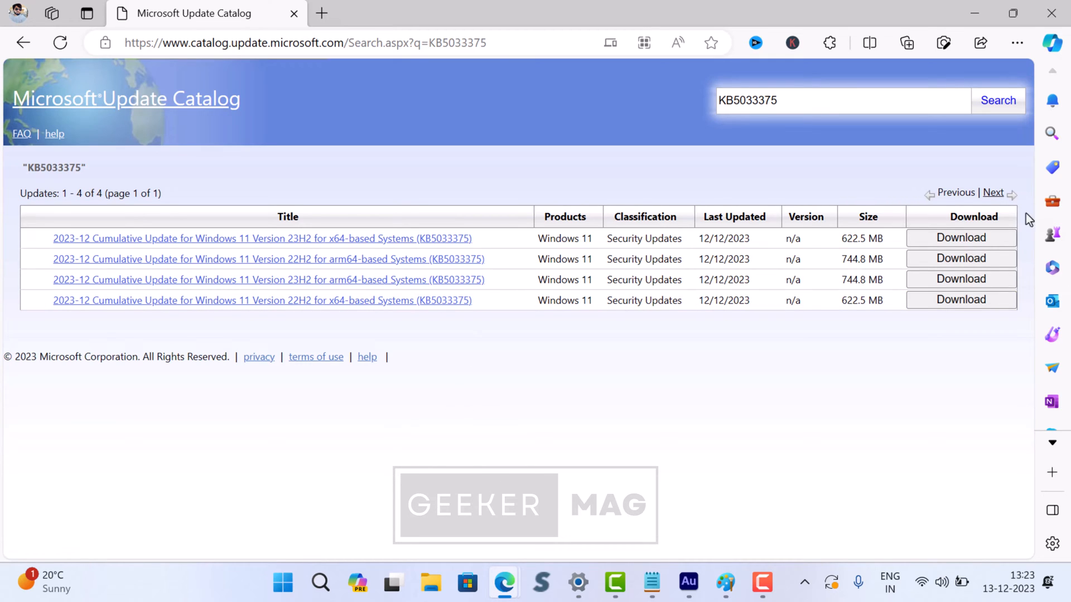
Download the 622 MB KB5033375 .msu for Windows 11 23H2 x64.
click(960, 237)
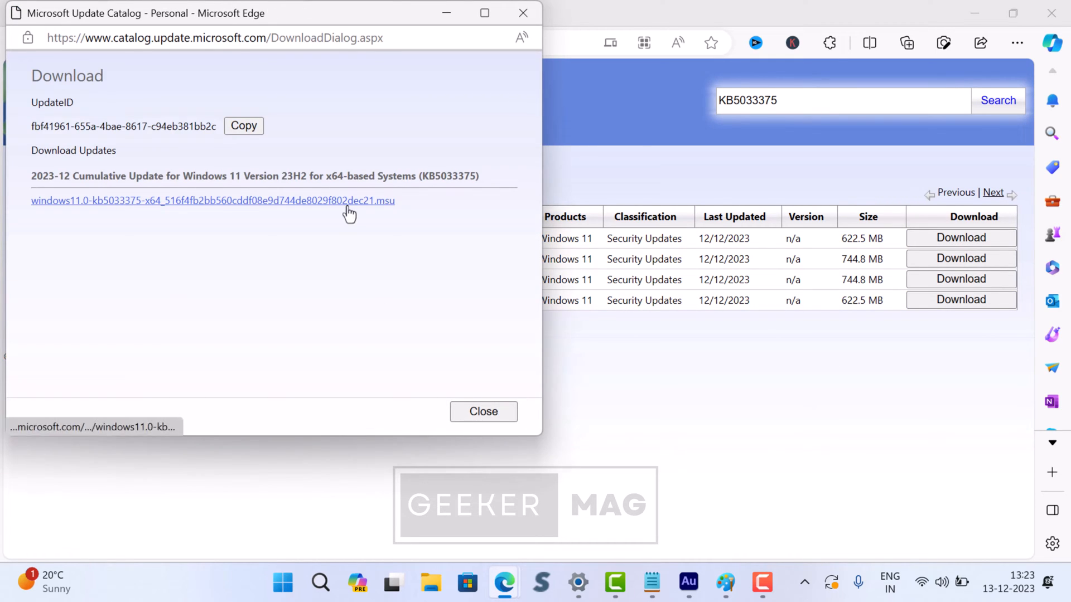
click(213, 200)
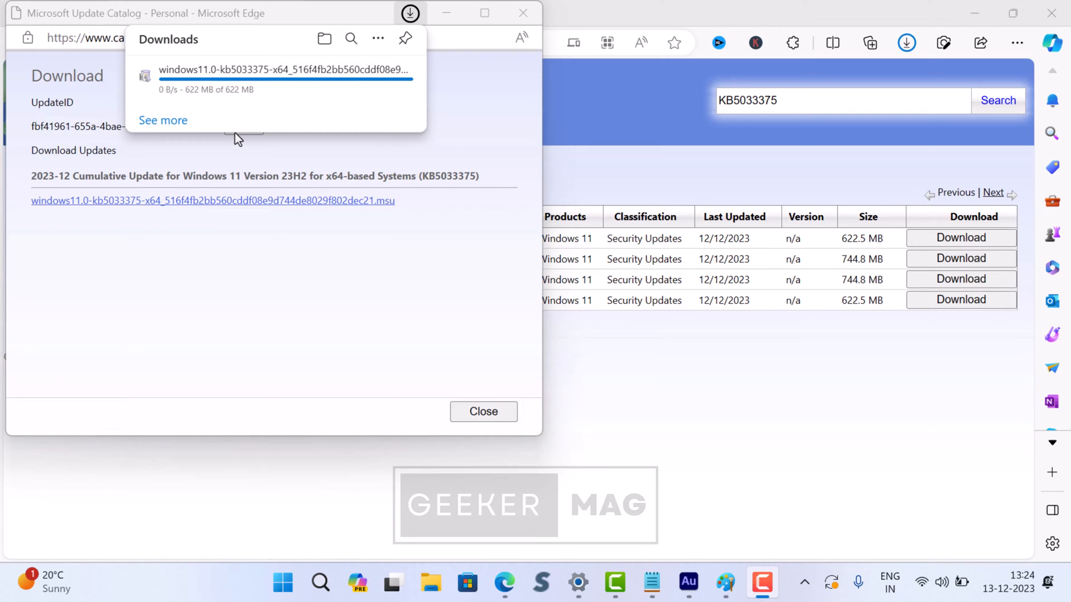
mouse_move(246, 116)
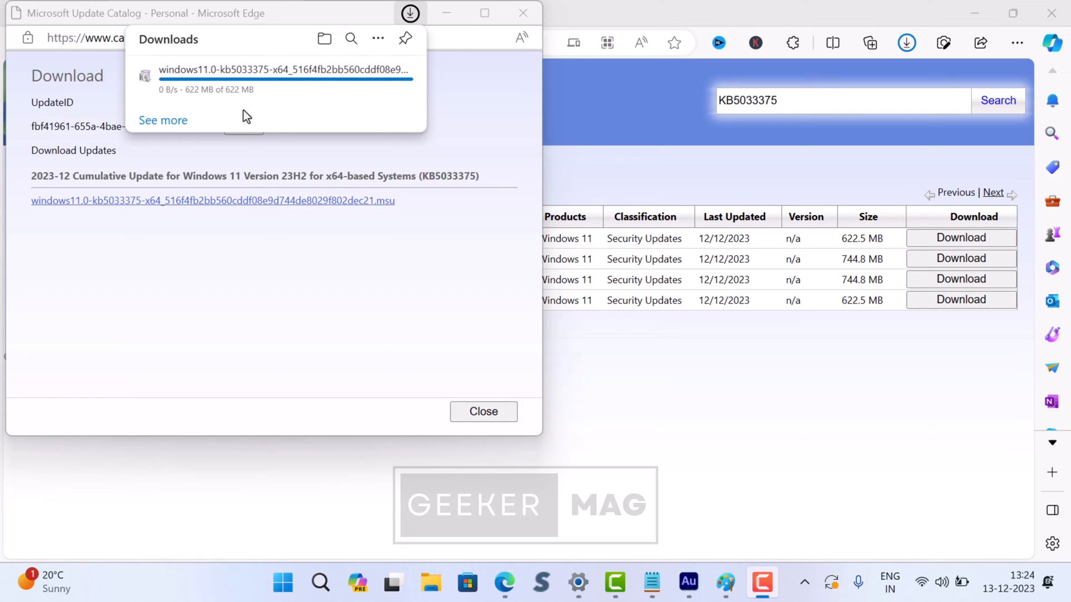
mouse_move(245, 113)
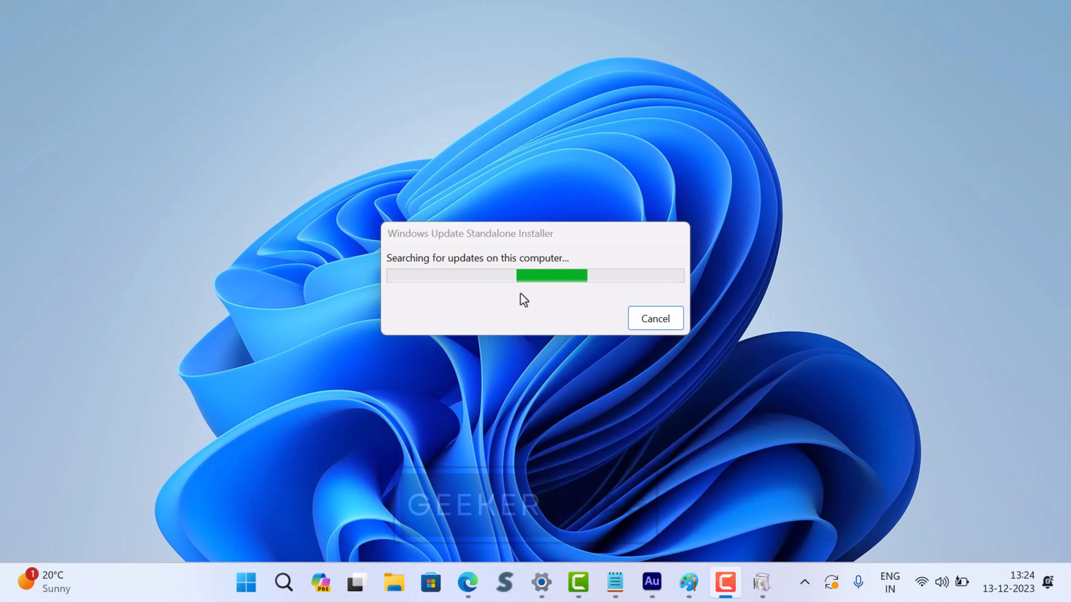
Cancel the Standalone Installer's update search, returning to the desktop.
click(654, 318)
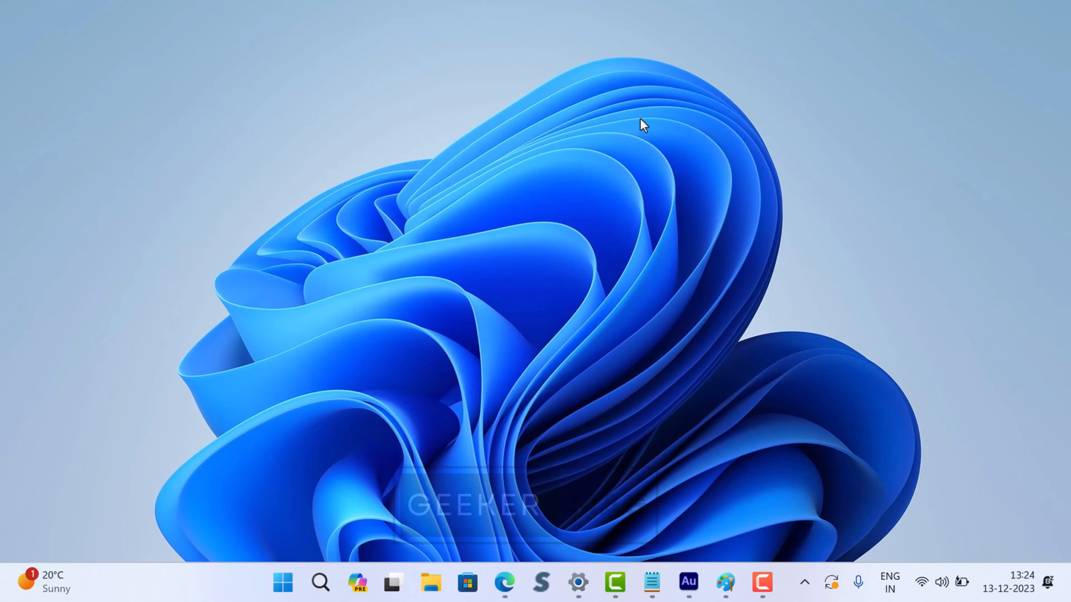